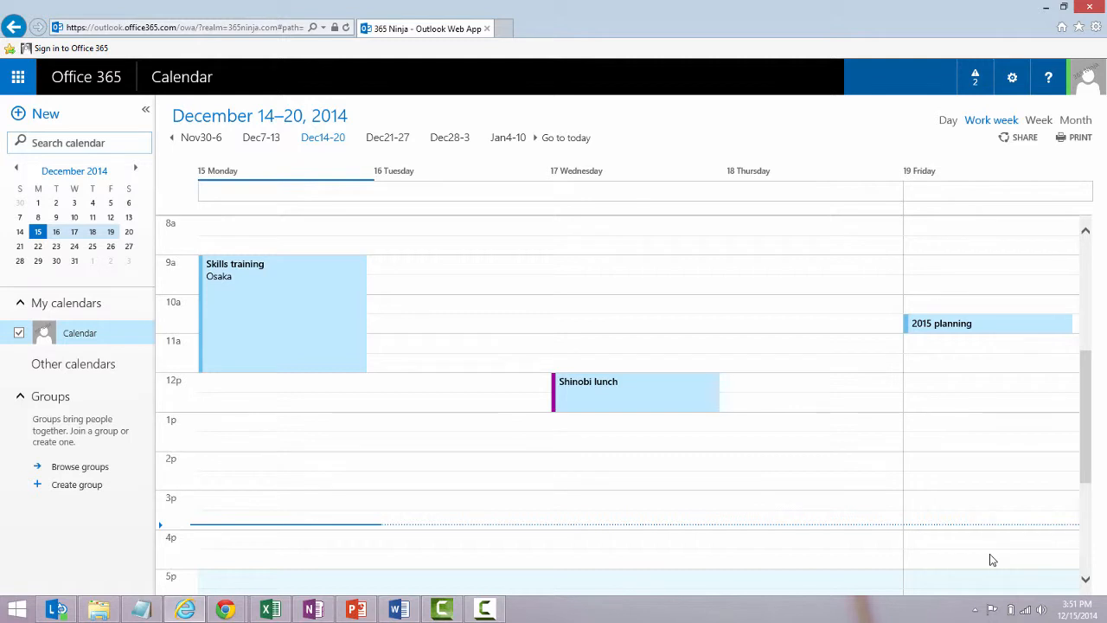
mouse_move(199, 90)
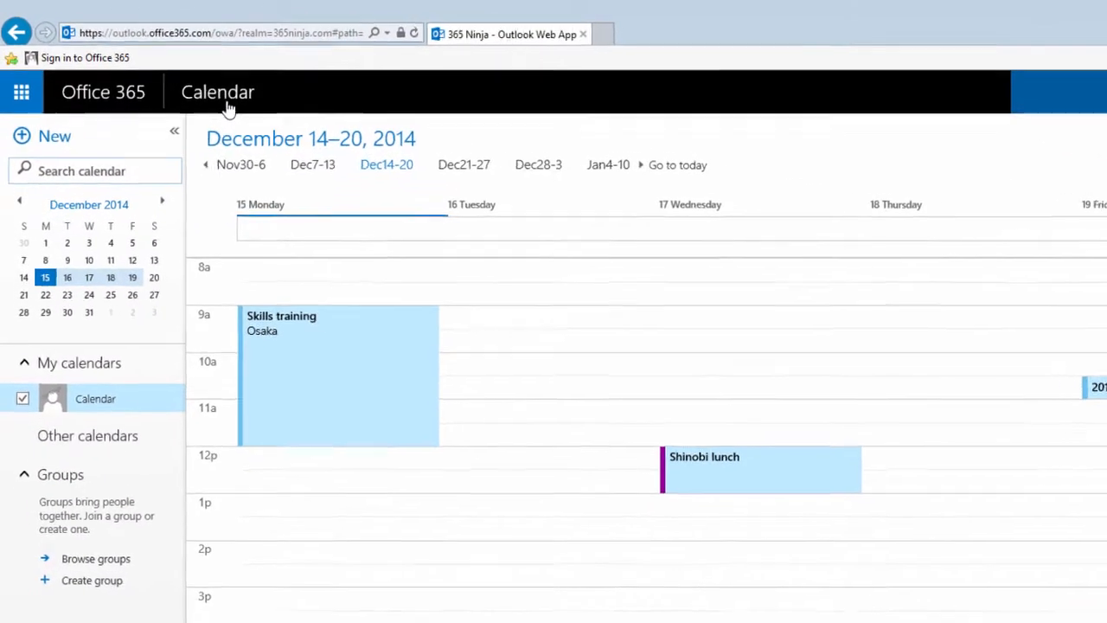
Open a blank new-event form from New, then close it to return to the calendar.
left_click(22, 92)
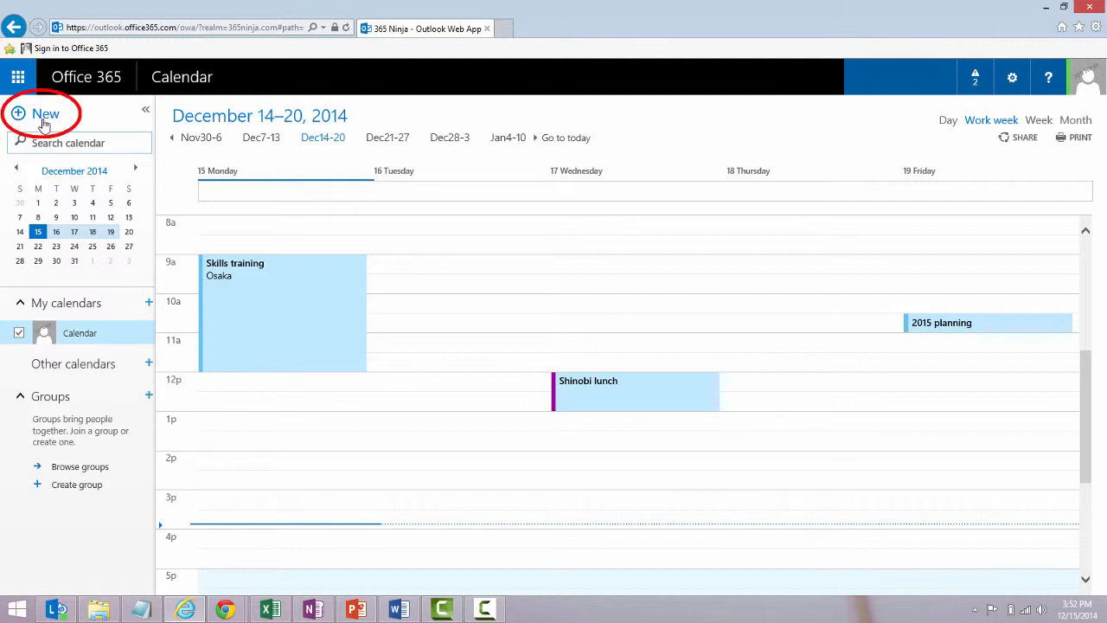
left_click(45, 114)
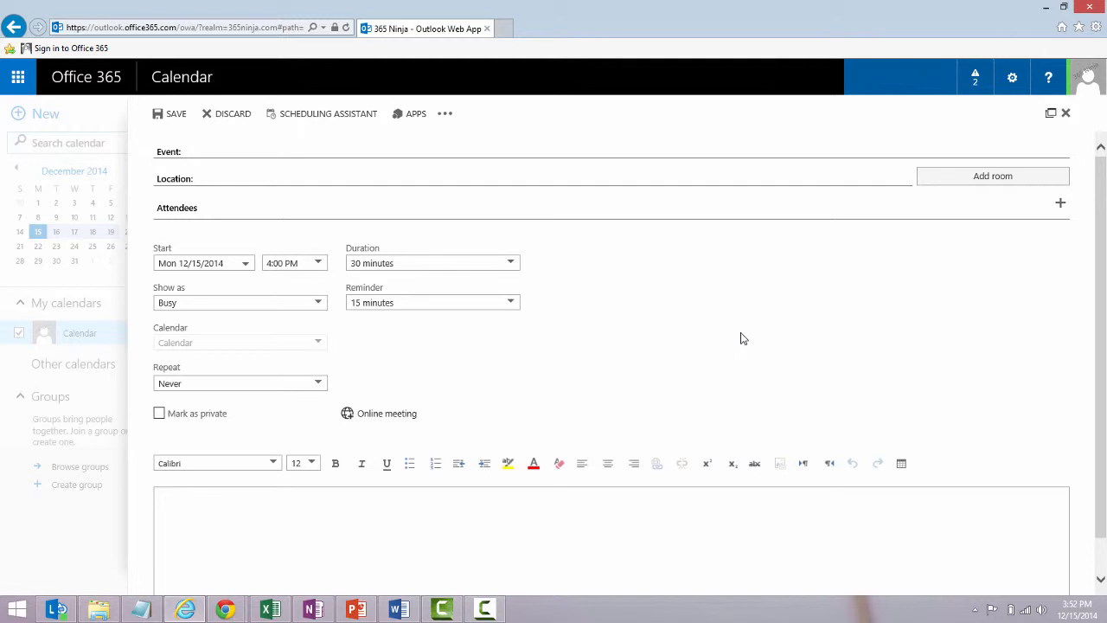
left_click(1065, 112)
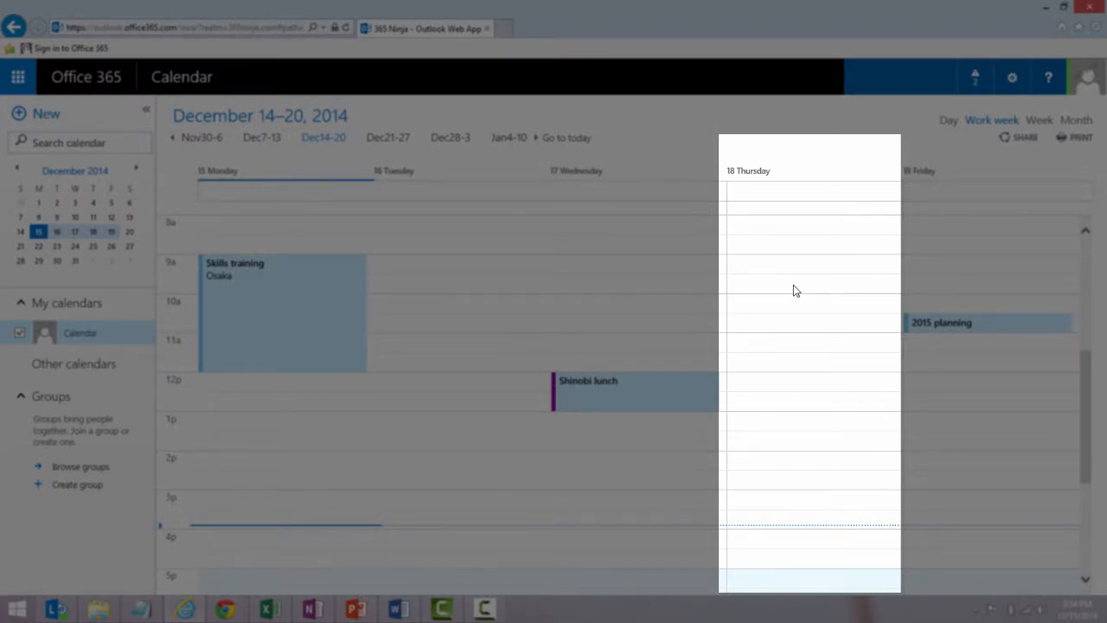
Start a new event in the Thursday 12/18/2014 9:30 AM calendar slot.
left_click(809, 285)
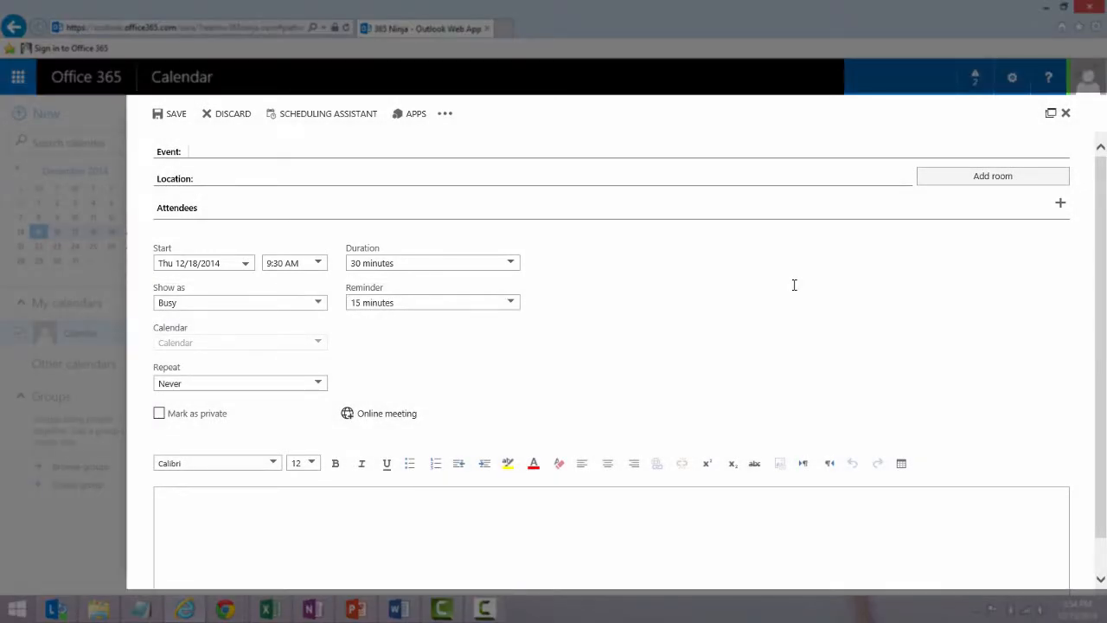
Send 'coffee break' at 'your desk' to 365 Ninja with message 'Let's have coffee and chat.'.
type("coffee break")
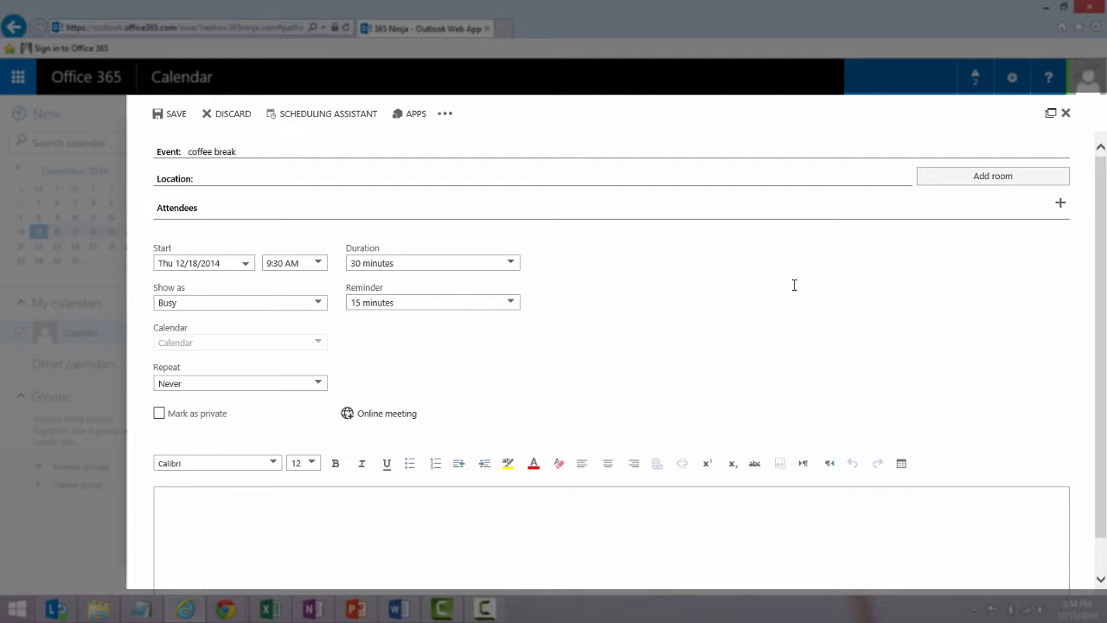
type("your desk")
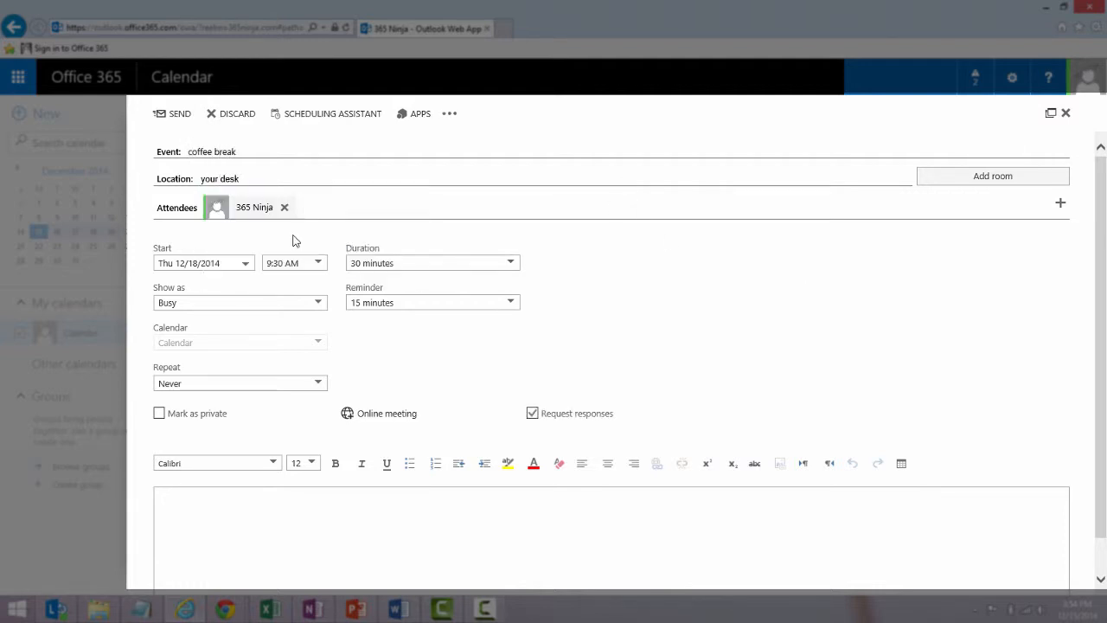
type("Let's have coffe")
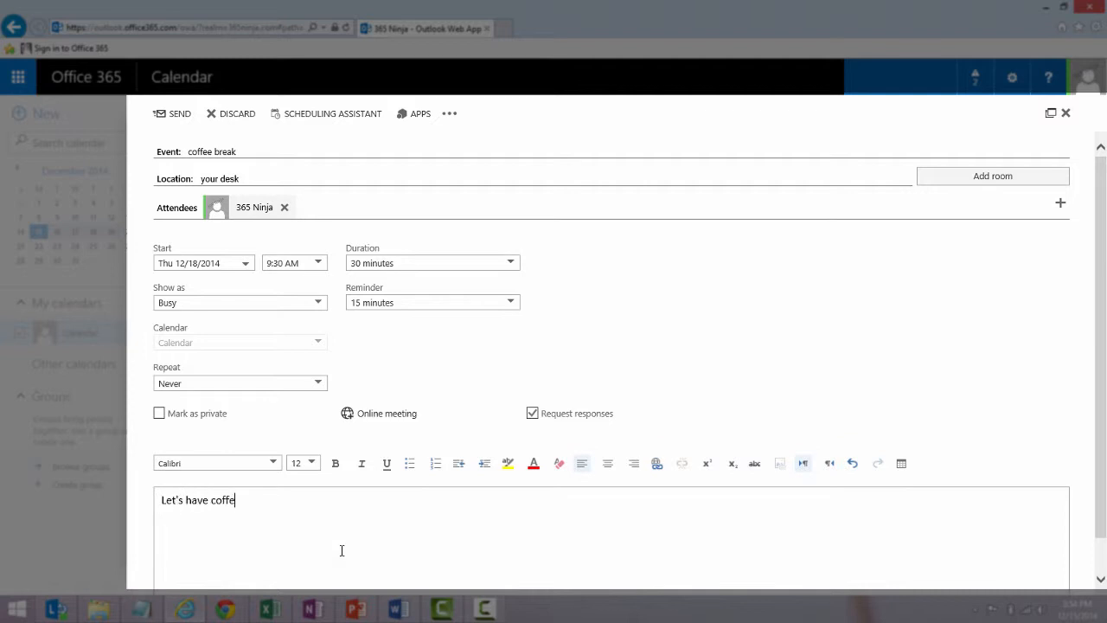
type("e and chat.")
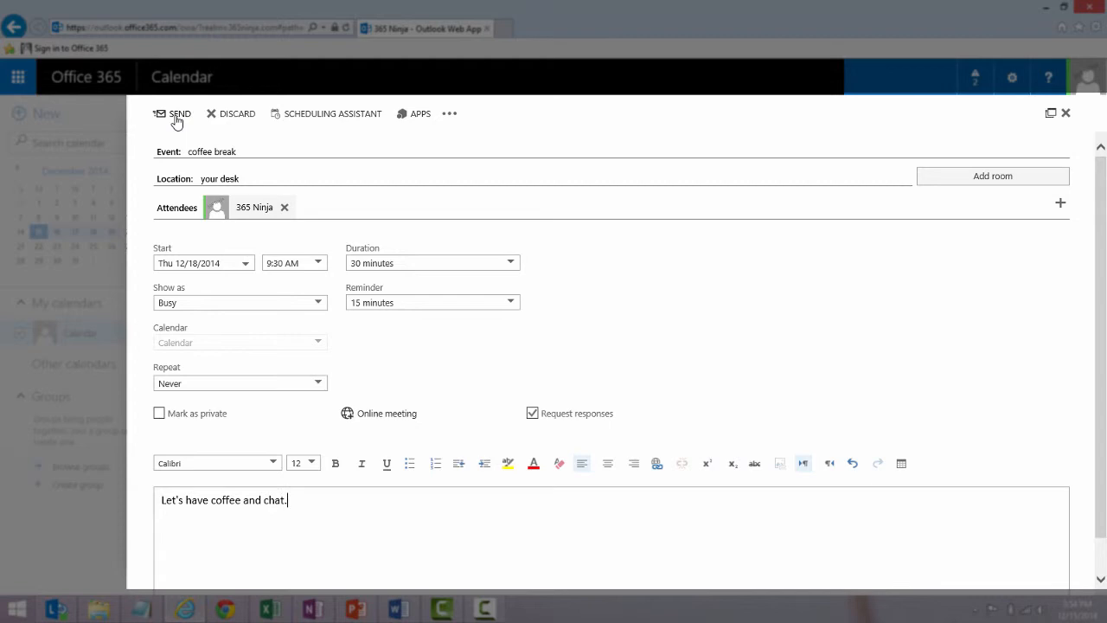
left_click(177, 113)
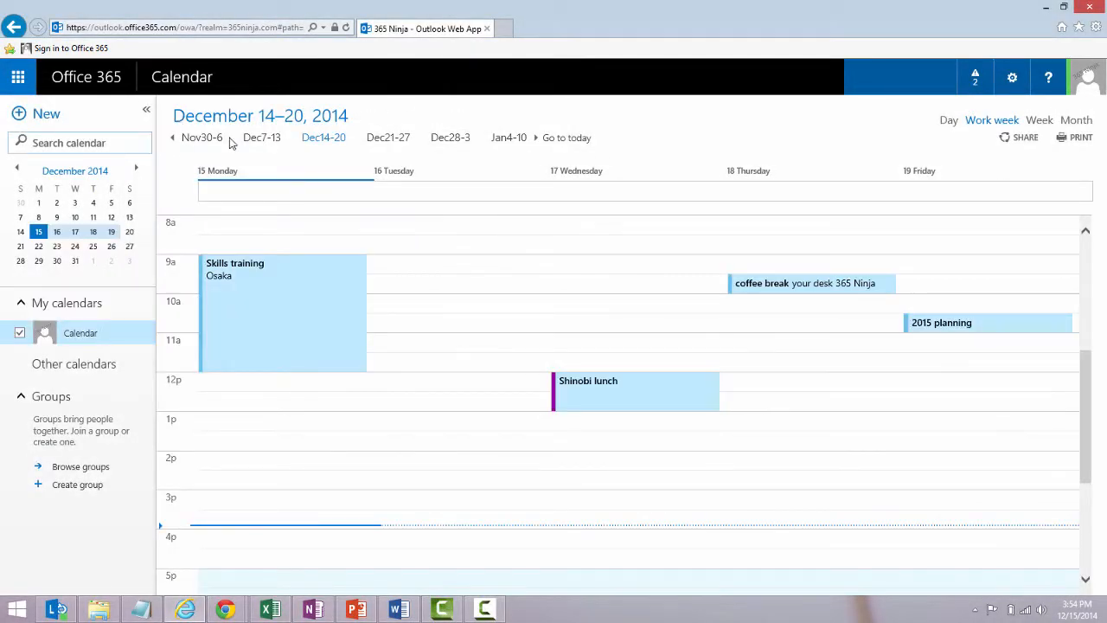
left_click(804, 283)
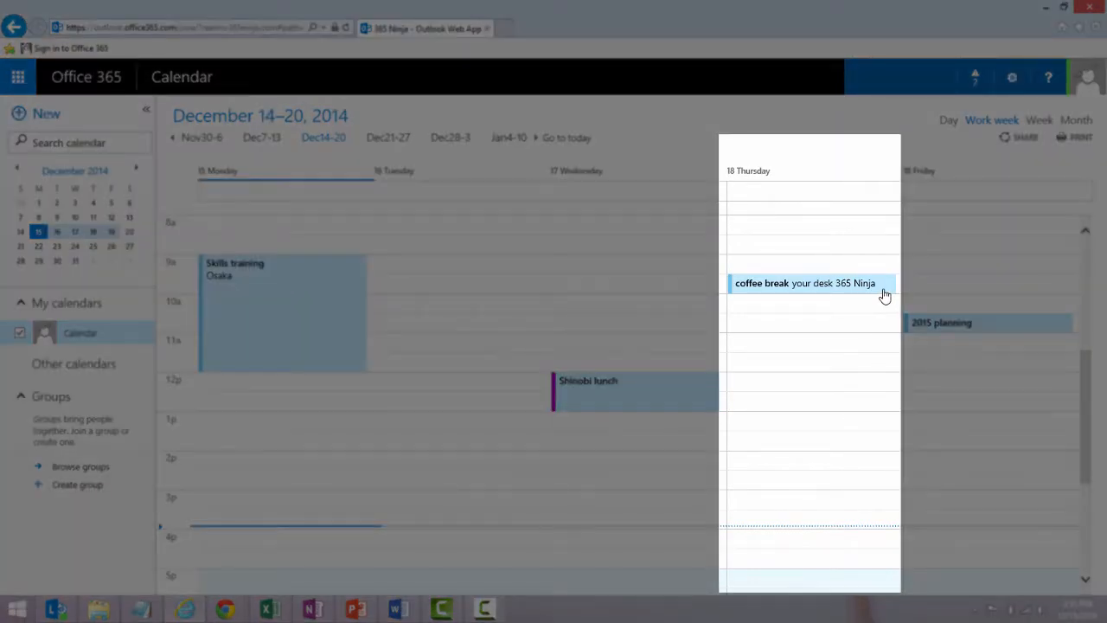